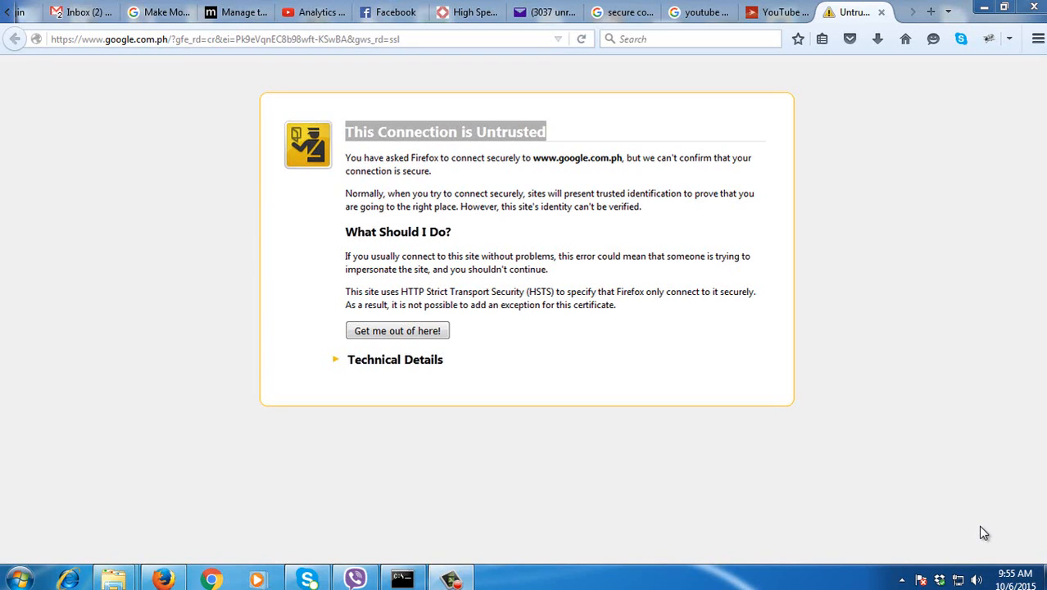
mouse_move(847, 518)
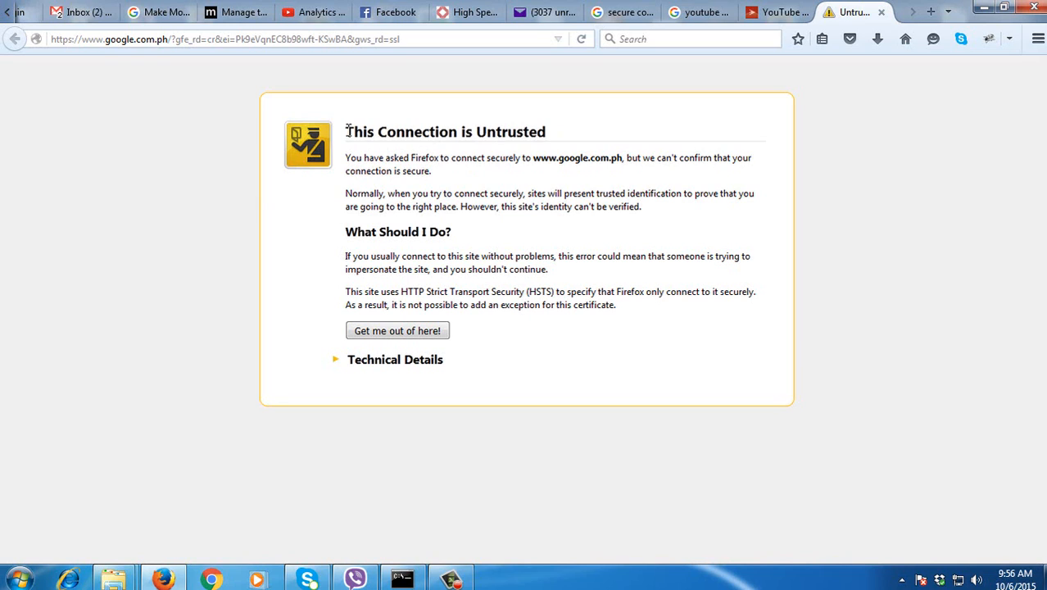
Highlight and then deselect the 'This Connection is Untrusted' heading while reading the error page
double_click(361, 131)
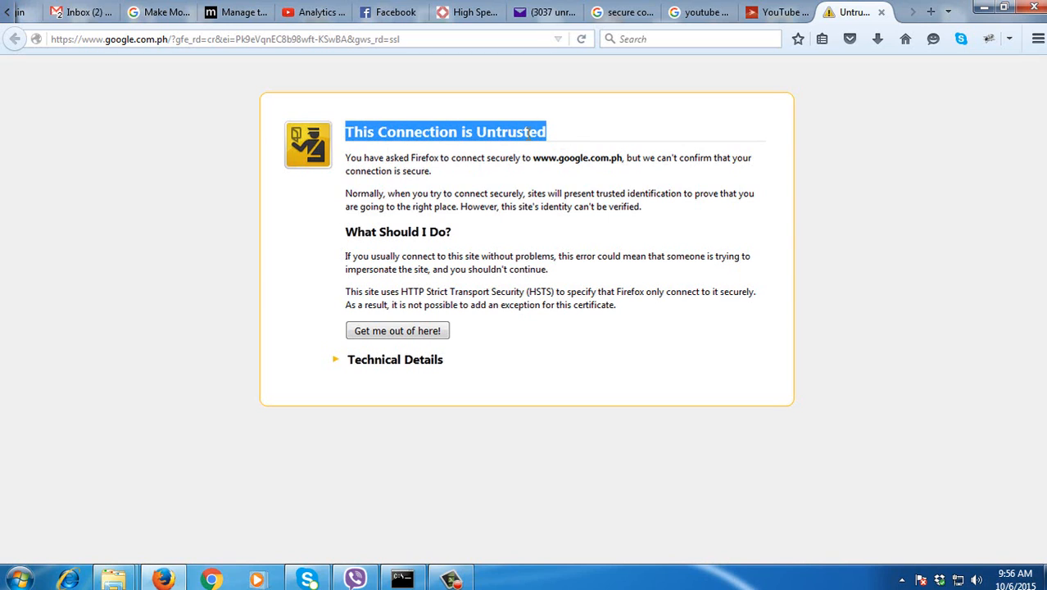
click(603, 351)
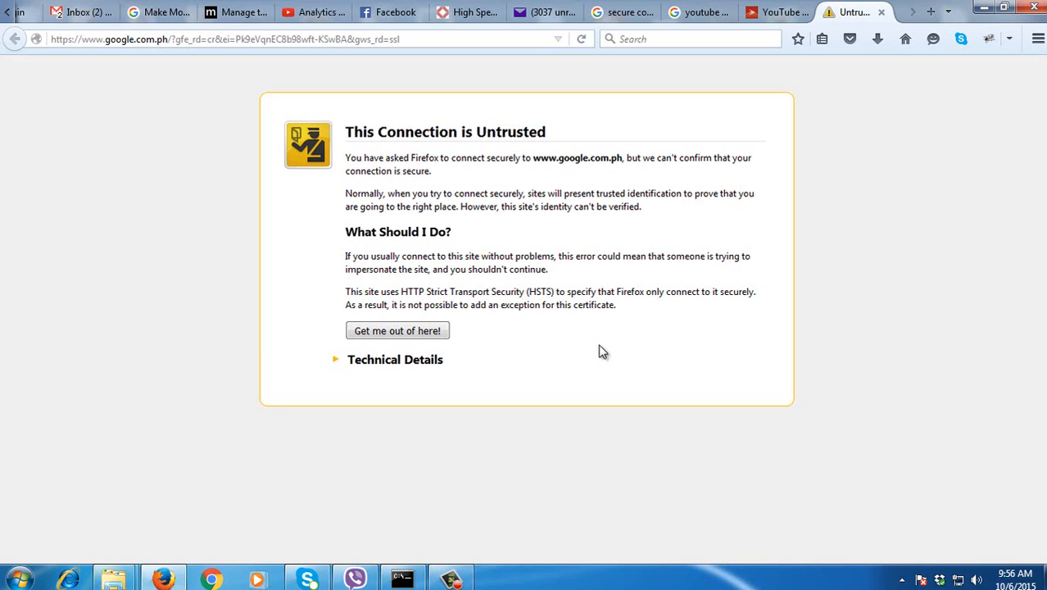
mouse_move(232, 207)
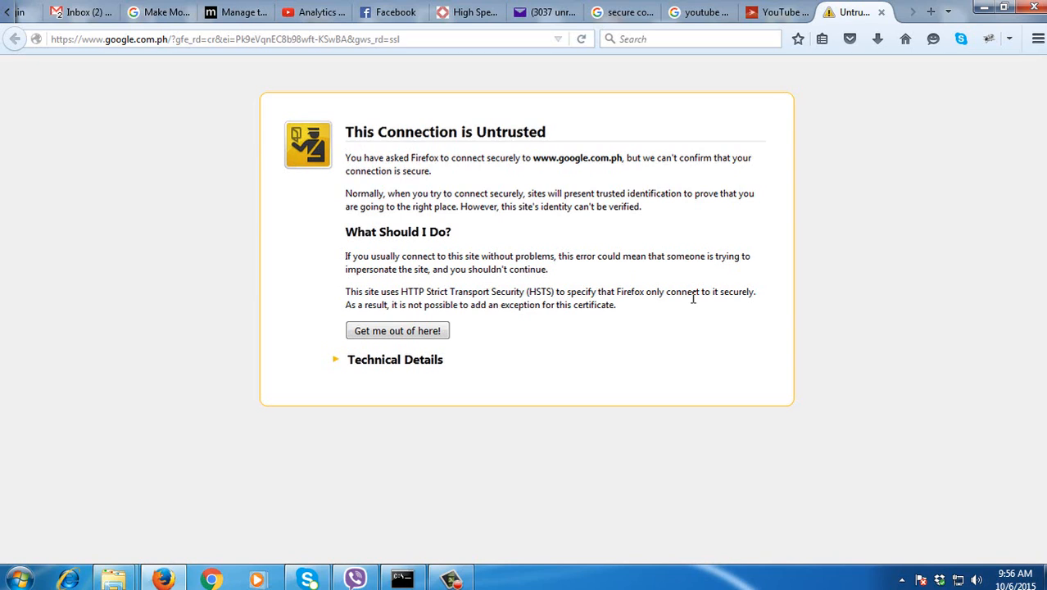
mouse_move(568, 303)
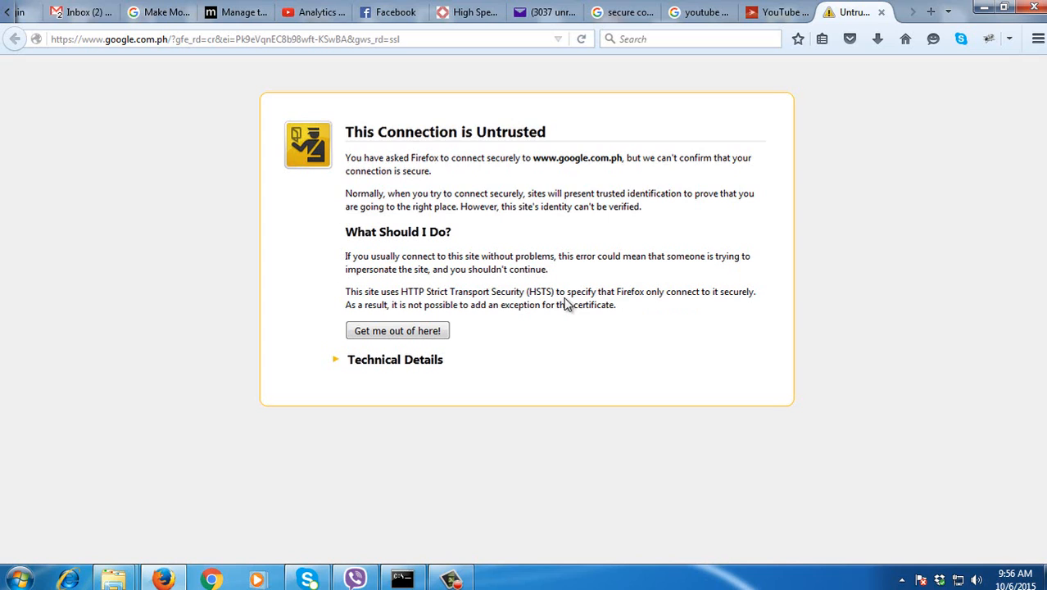
mouse_move(618, 338)
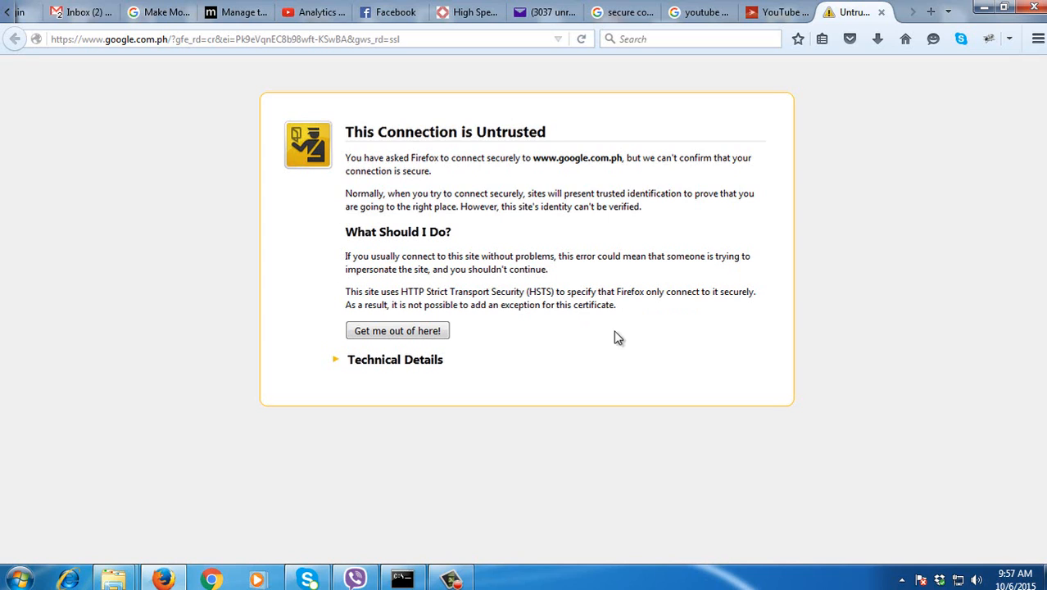
mouse_move(725, 331)
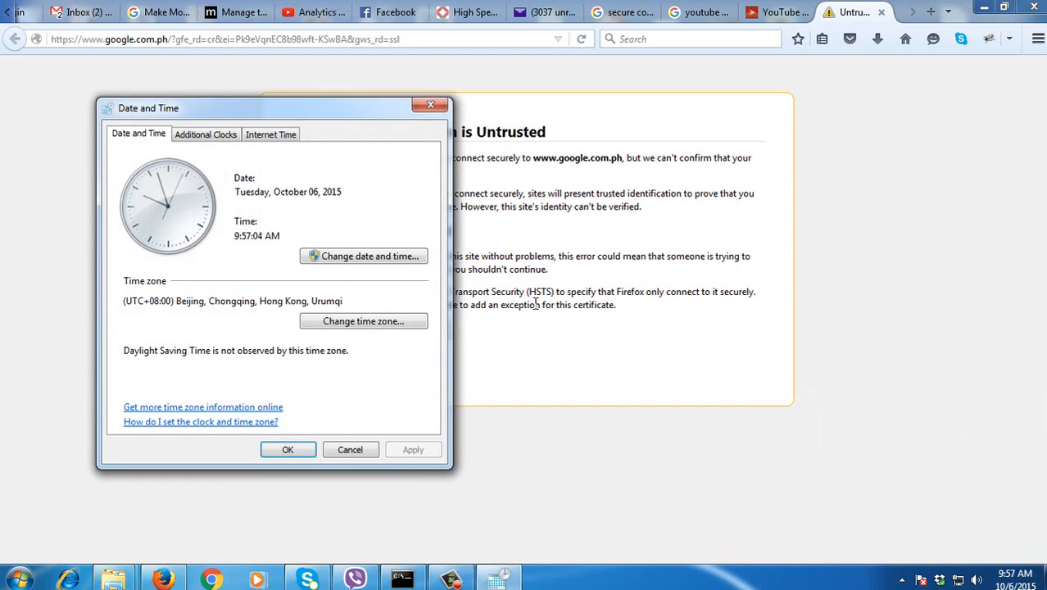
Set the system date to December 2, 2015 and apply it, closing the Date and Time settings
click(362, 256)
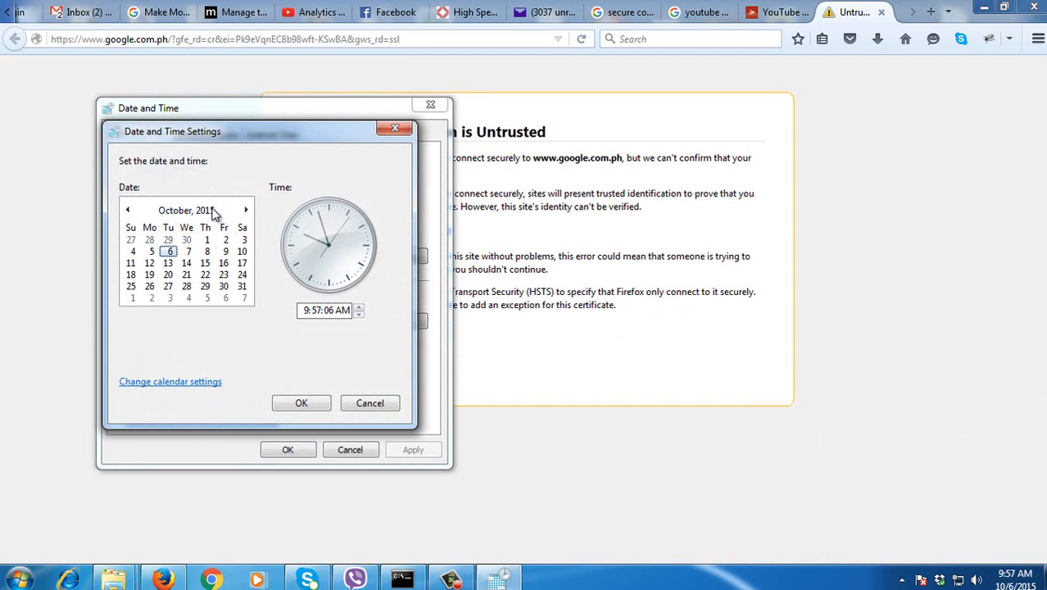
click(185, 210)
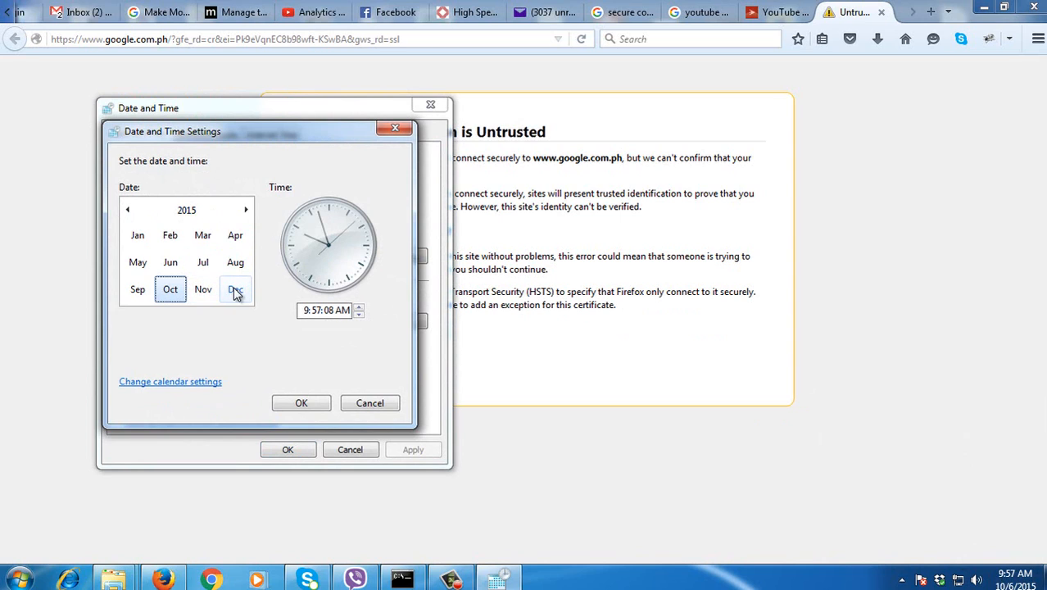
click(236, 288)
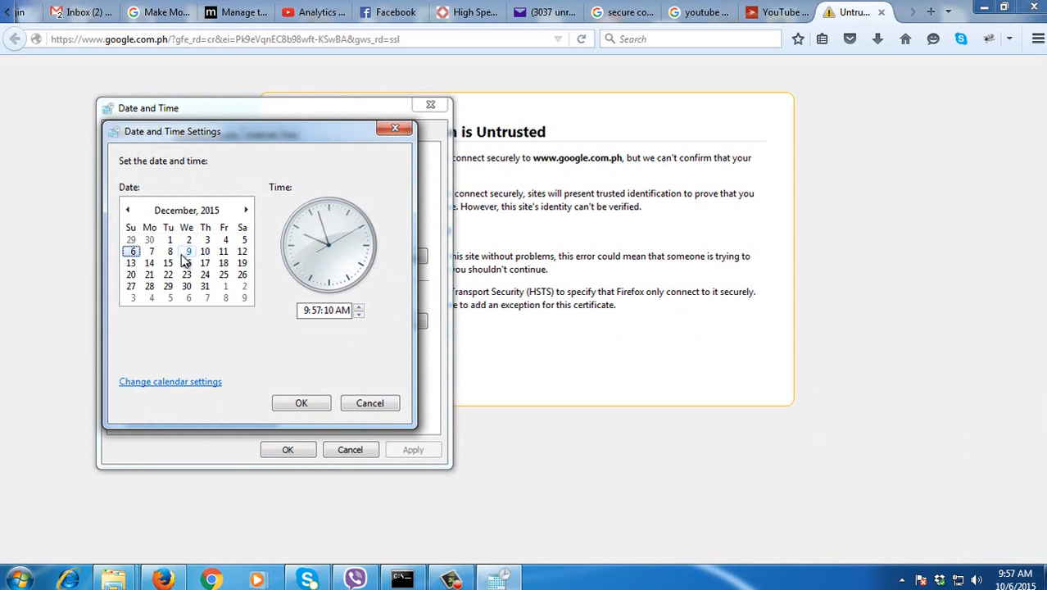
click(187, 239)
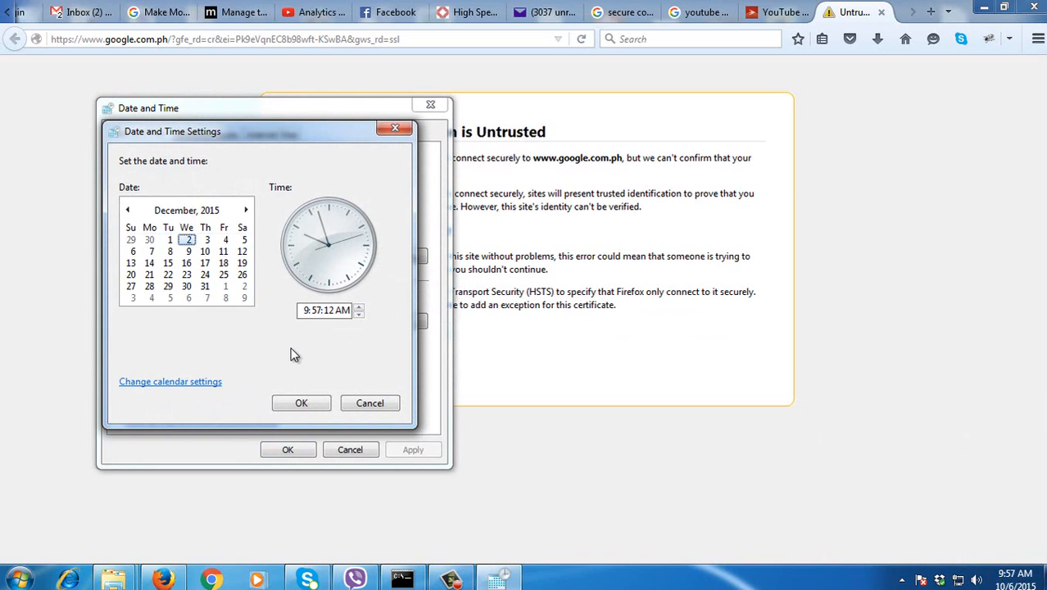
click(301, 403)
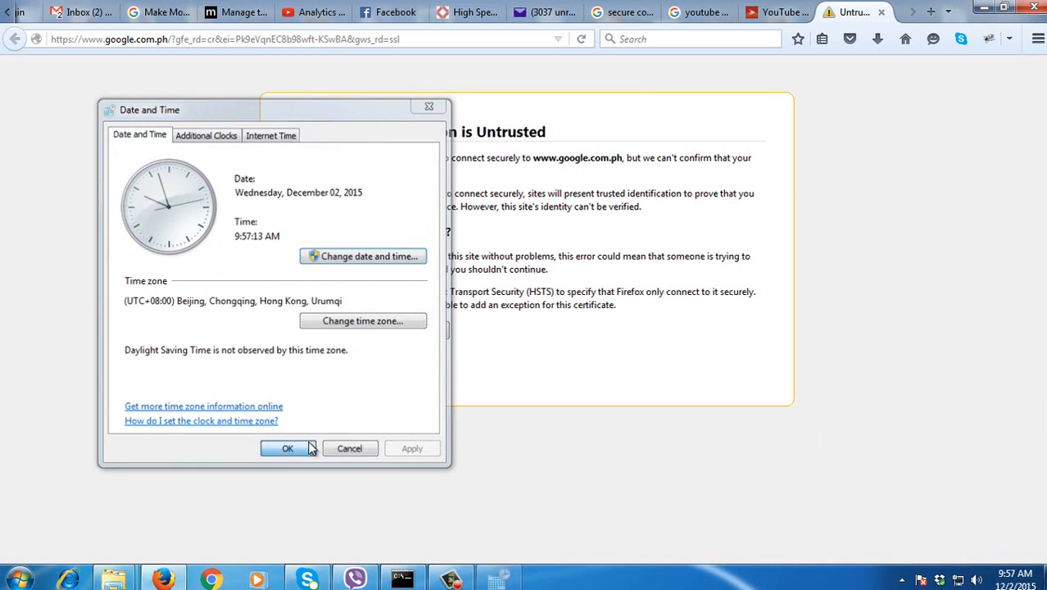
click(287, 449)
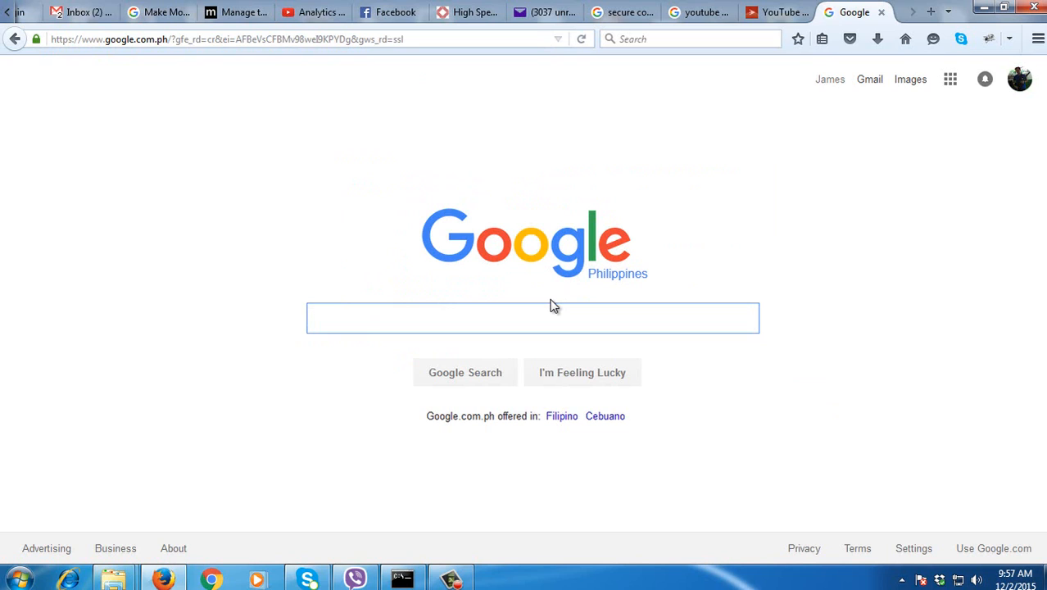
mouse_move(631, 527)
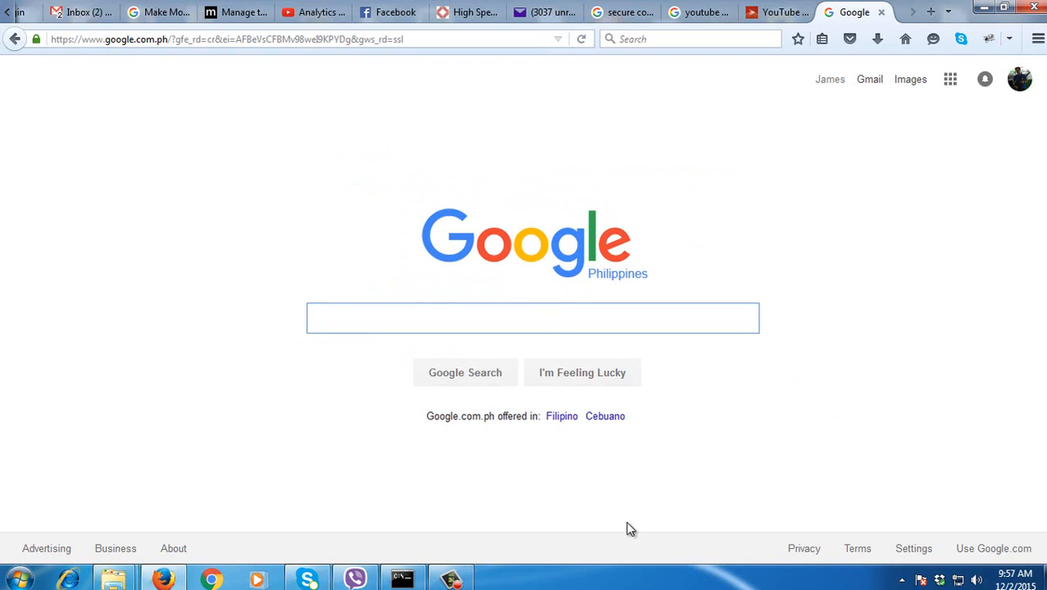